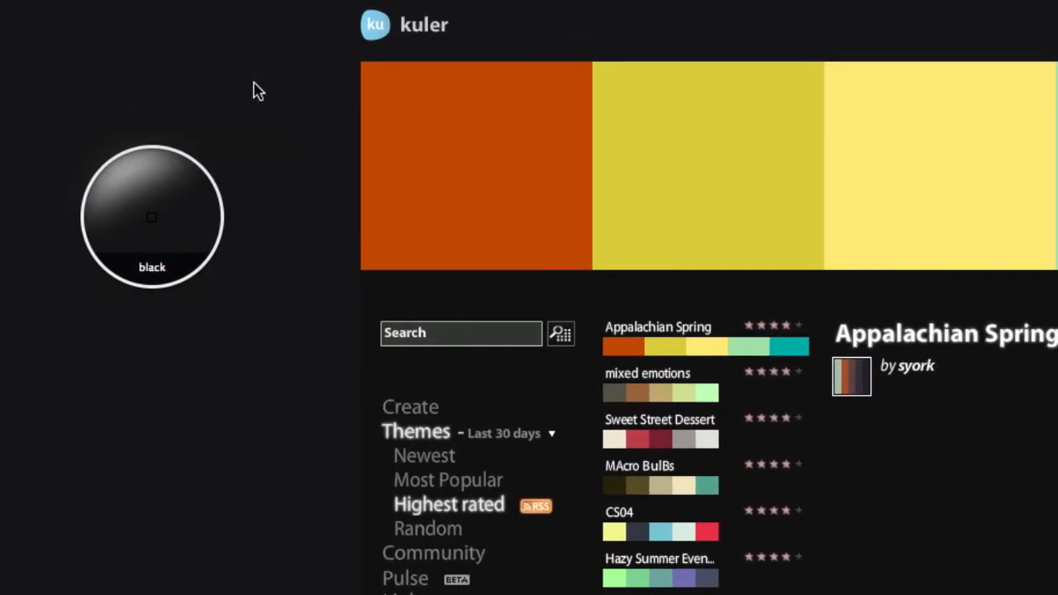
mouse_move(299, 235)
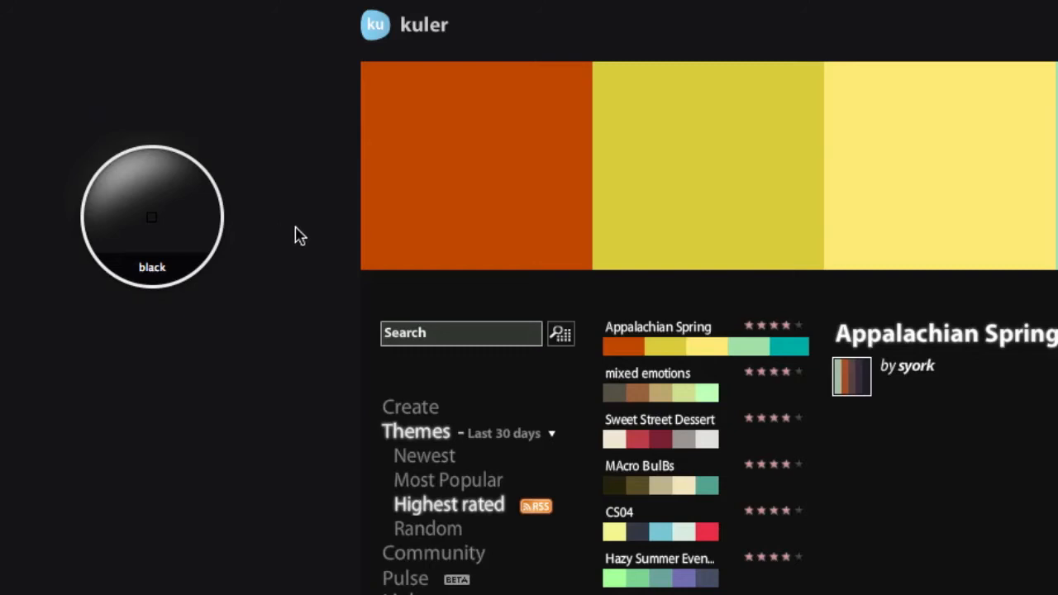
mouse_move(195, 184)
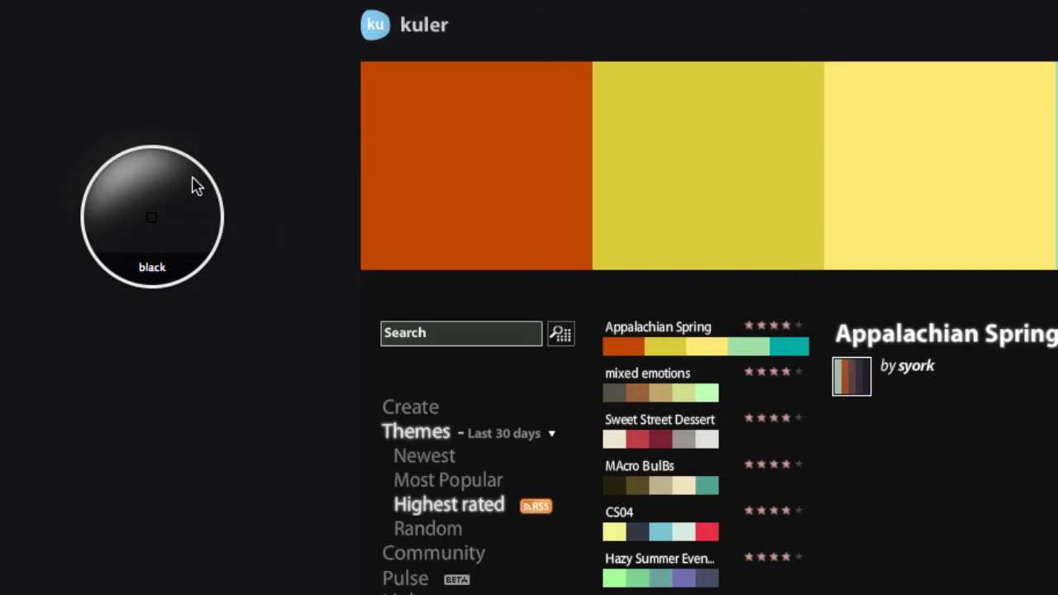
Sample the orange from the Appalachian Spring theme's first large swatch with the eyedropper
click(476, 165)
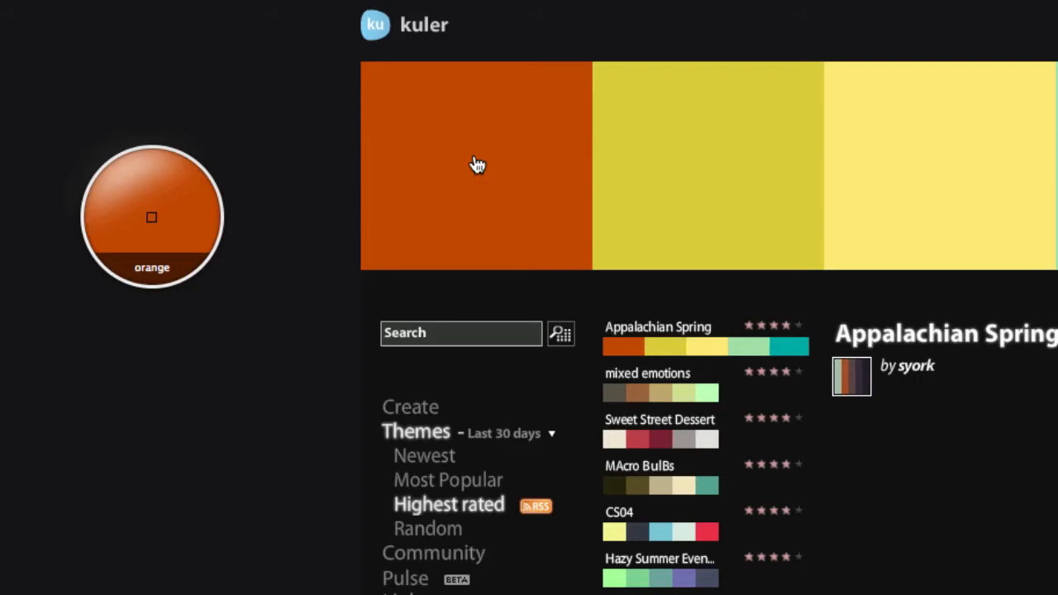
mouse_move(486, 149)
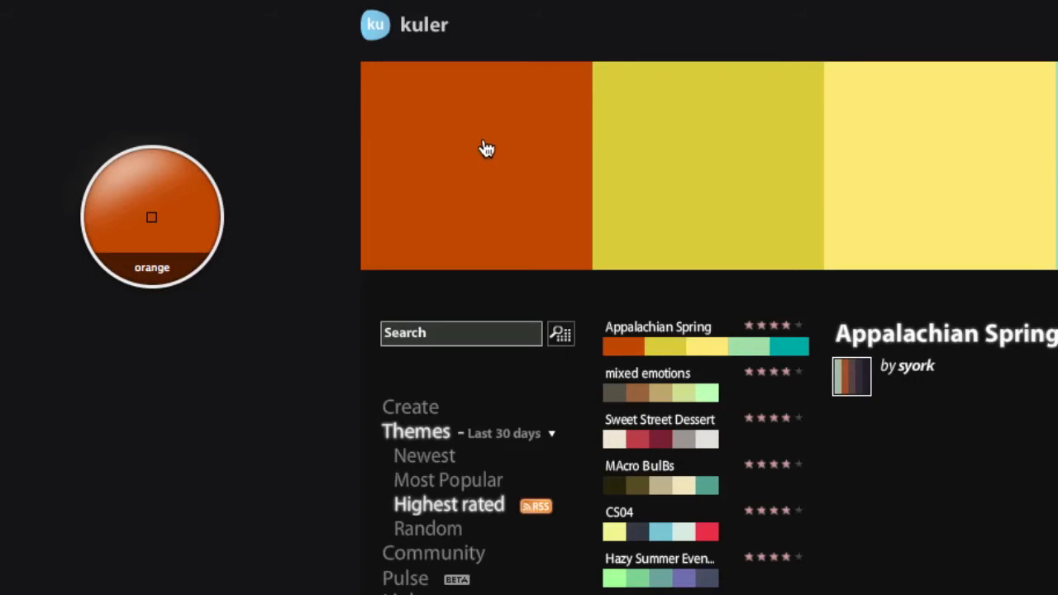